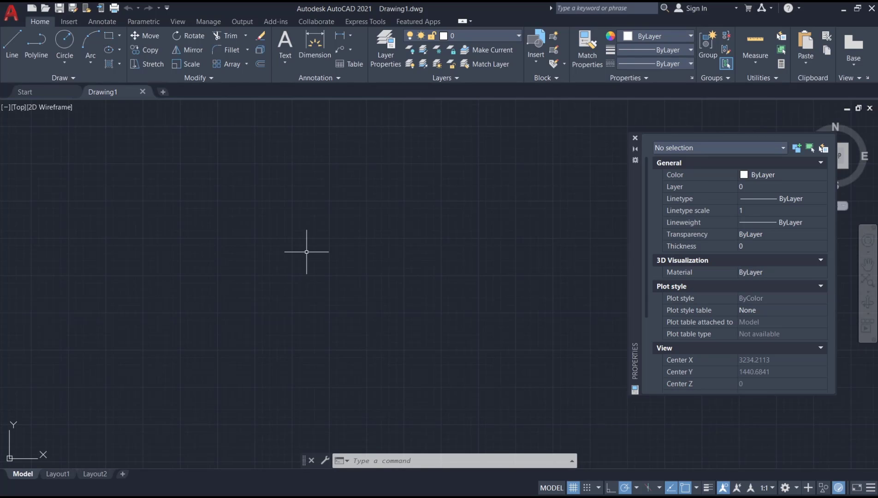
{"action": "mouse_move", "coordinate": [373, 210]}
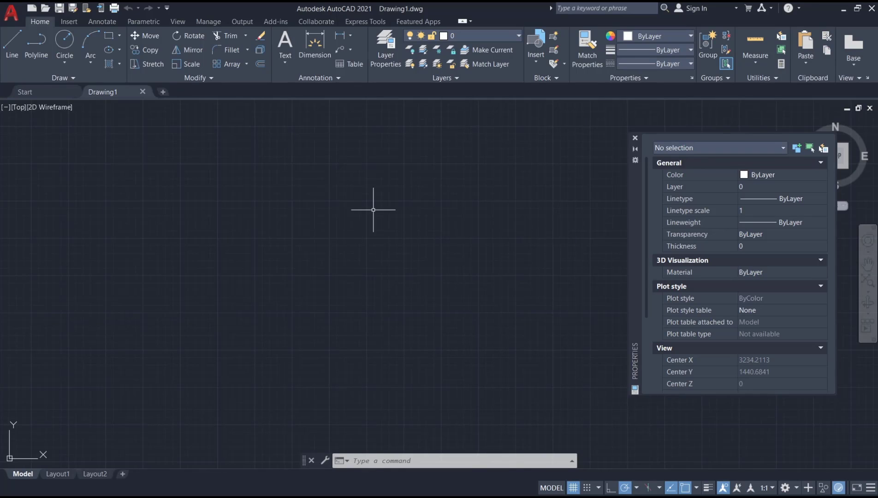
Attach the wood texture picture 01 a.jpg via IMAGEATTACH and accept its attach settings
{"action": "left_click", "coordinate": [373, 210]}
{"action": "type", "text": "IMAGEATTACH"}
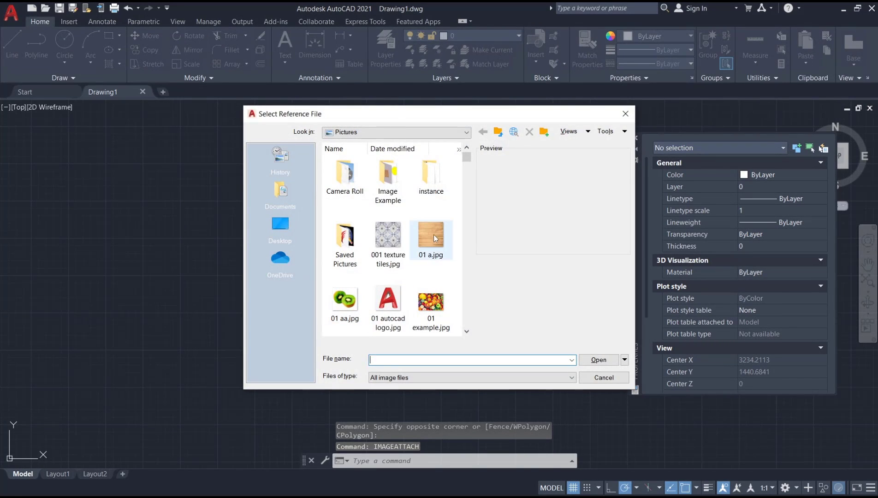
{"action": "left_click", "coordinate": [431, 239]}
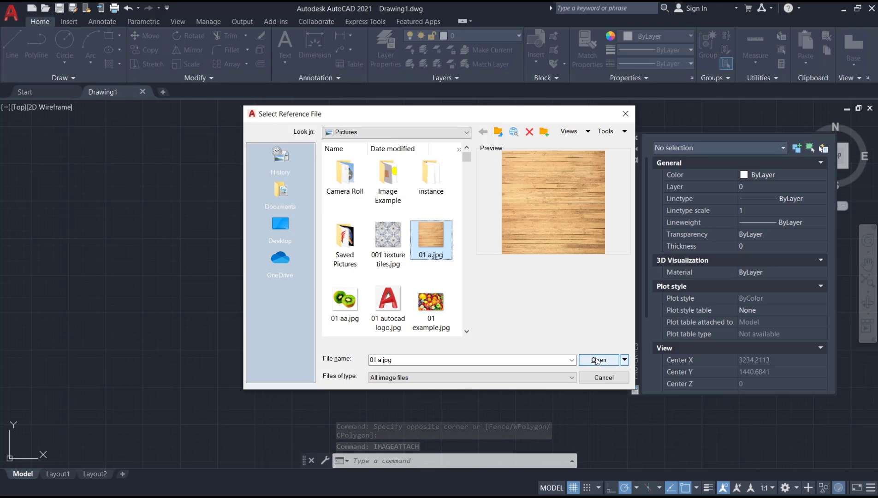
{"action": "left_click", "coordinate": [597, 360]}
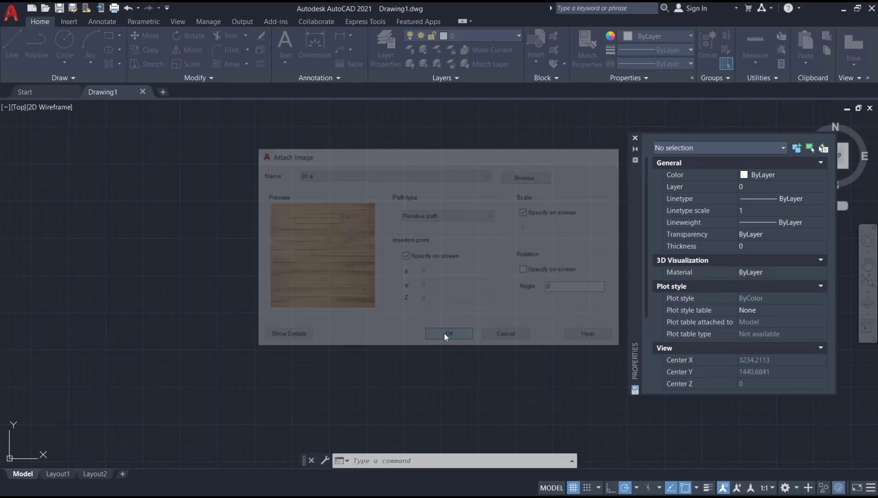
Insert the wood image at the picked point at scale 1, then start the Block command (B)
{"action": "left_click", "coordinate": [449, 333]}
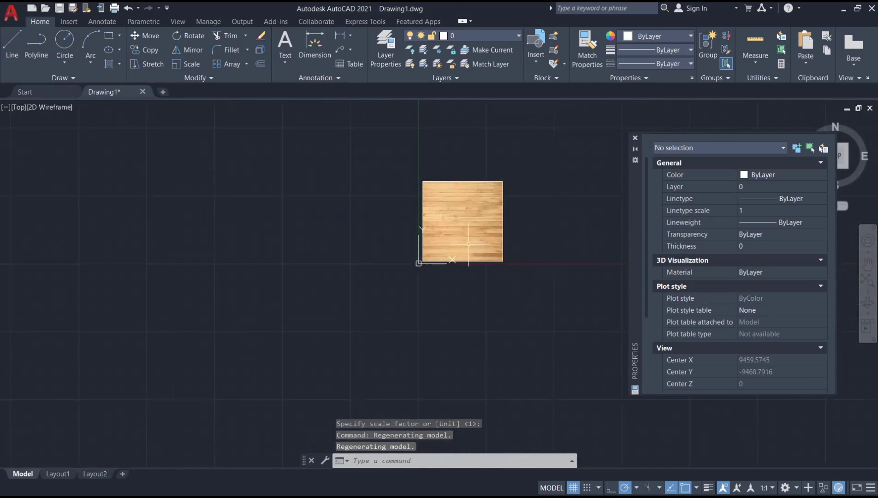
{"action": "scroll", "scroll_direction": "up", "scroll_amount": 3}
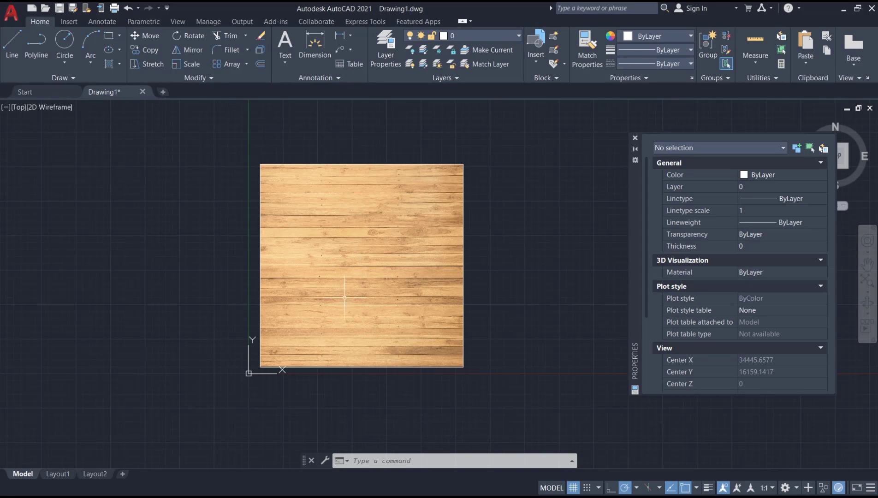
{"action": "mouse_move", "coordinate": [253, 341]}
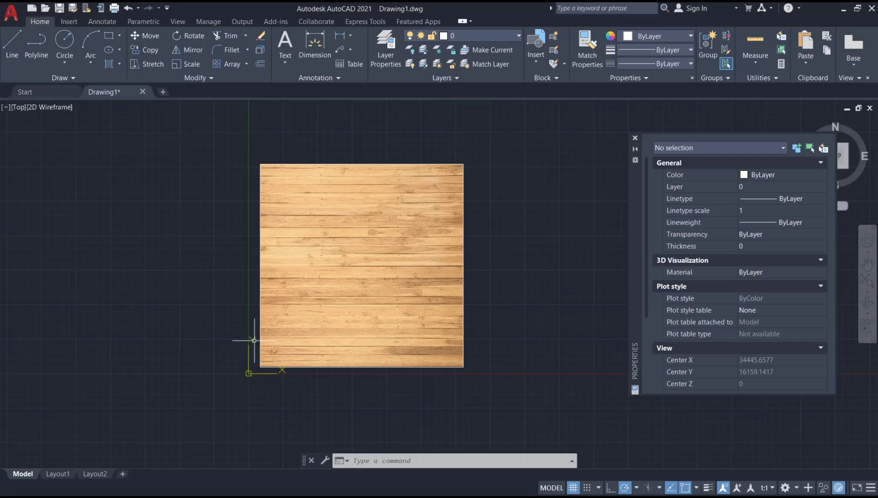
{"action": "mouse_move", "coordinate": [409, 247]}
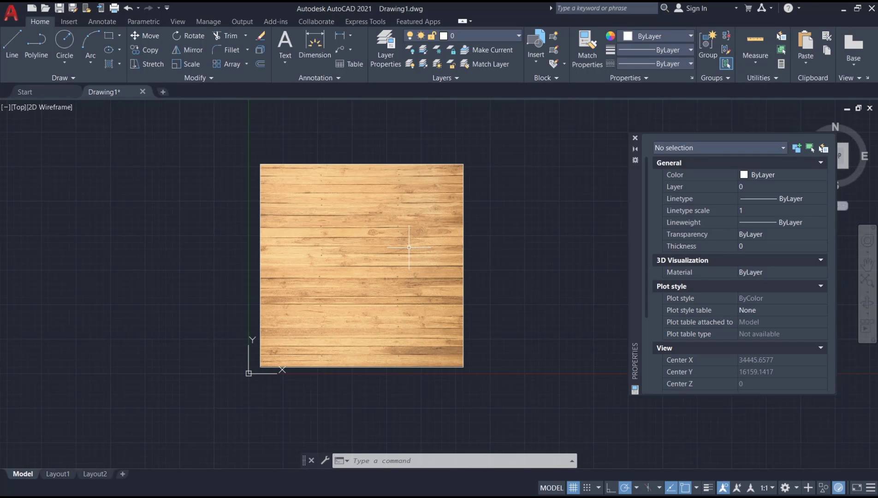
{"action": "type", "text": "b"}
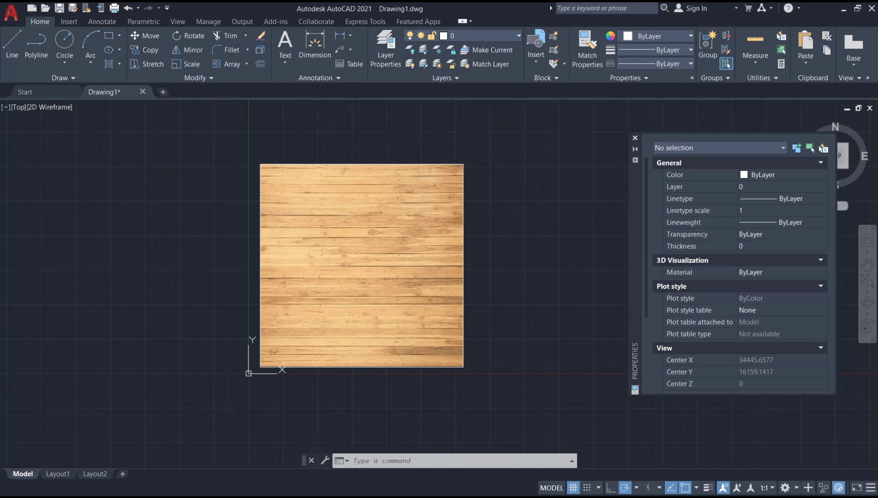
Create a block named image from the wood picture with a picked base point
{"action": "left_click", "coordinate": [535, 39]}
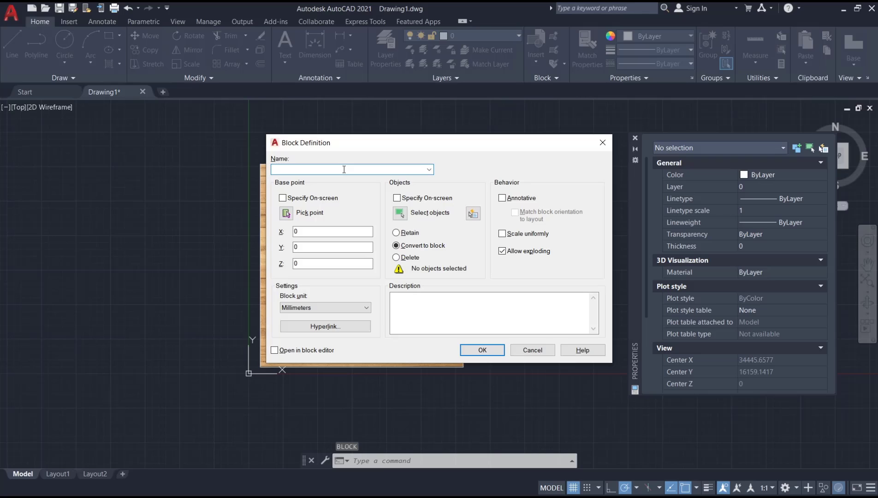
{"action": "type", "text": "iamge"}
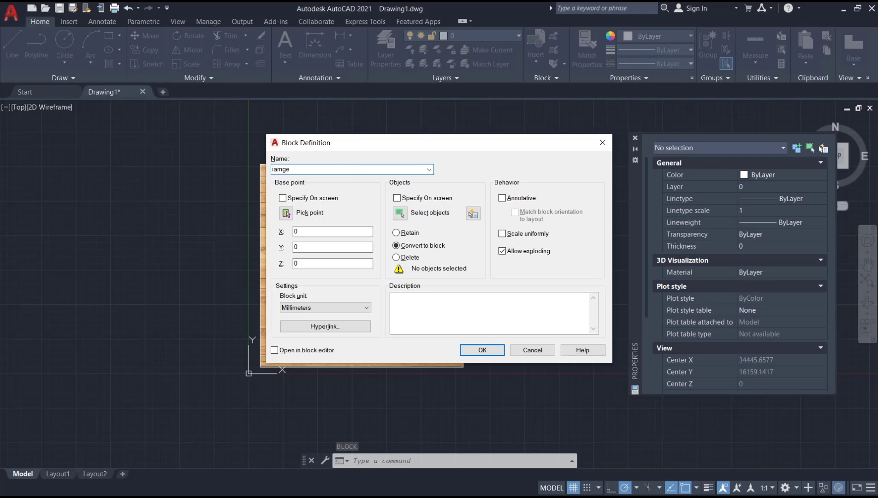
{"action": "key", "text": "Backspace"}
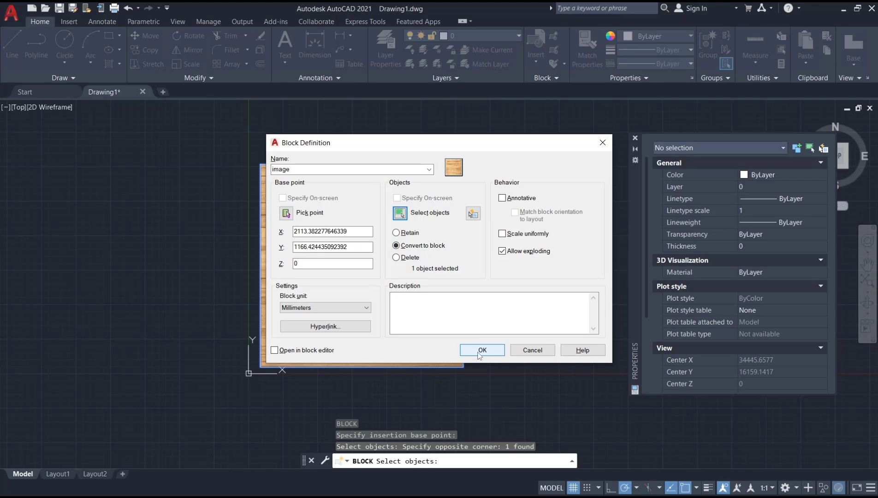
{"action": "left_click", "coordinate": [481, 350]}
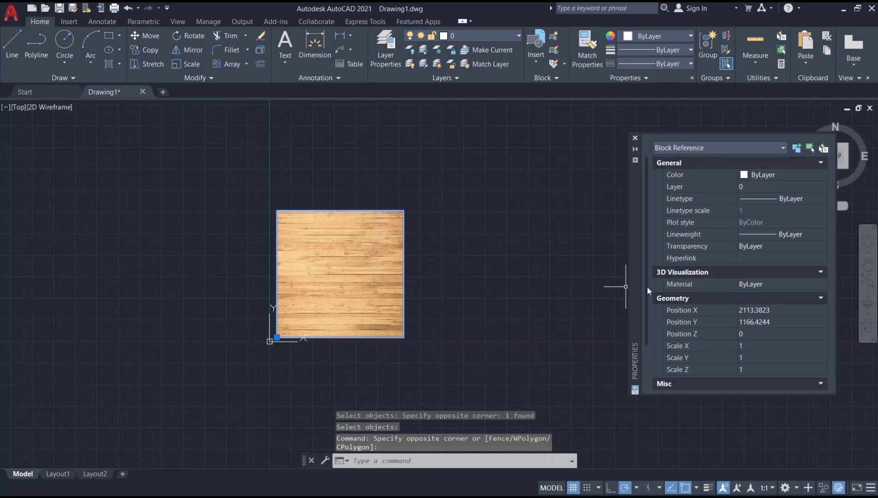
{"action": "mouse_move", "coordinate": [738, 273]}
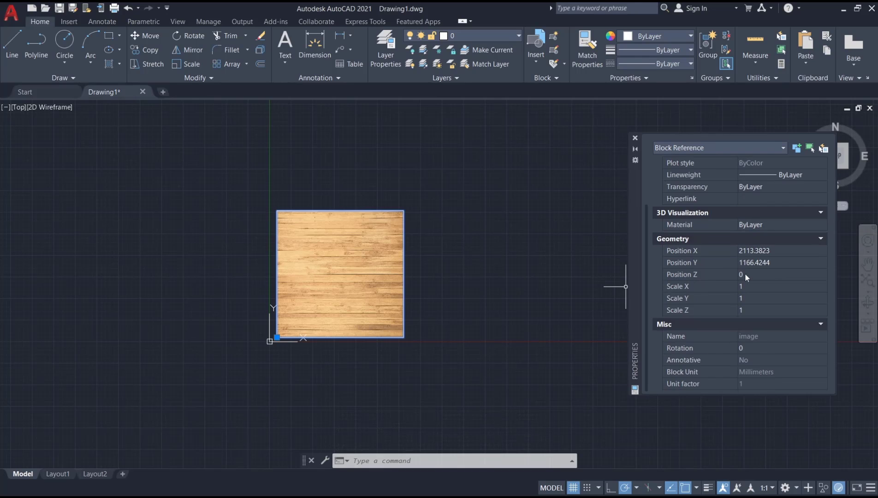
{"action": "mouse_move", "coordinate": [684, 291]}
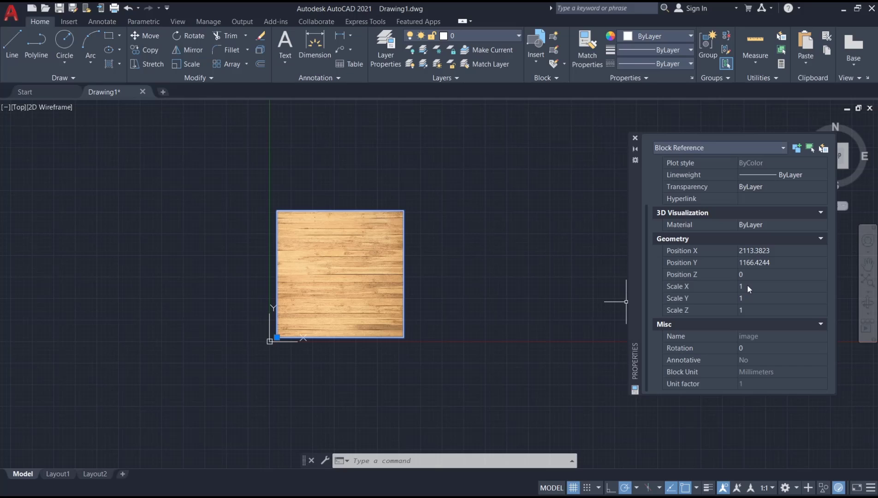
Set the image block's Scale X to 2 in the Properties palette, doubling its width
{"action": "left_click", "coordinate": [778, 286]}
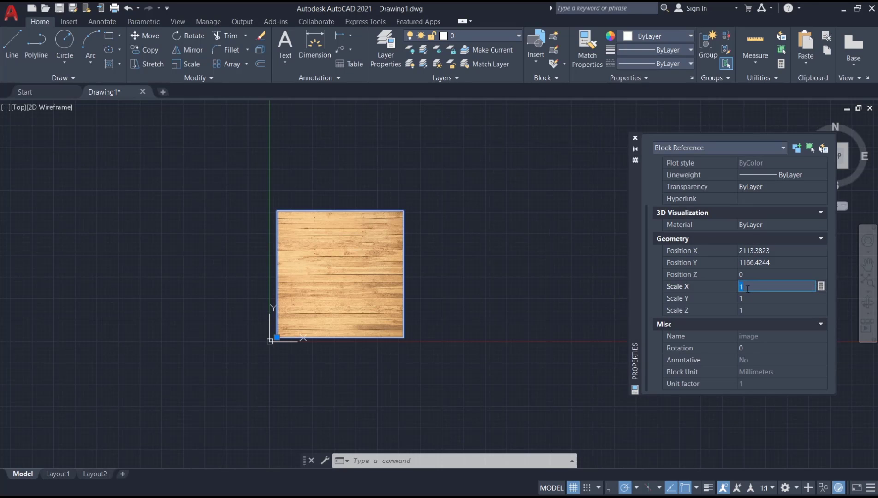
{"action": "type", "text": "2"}
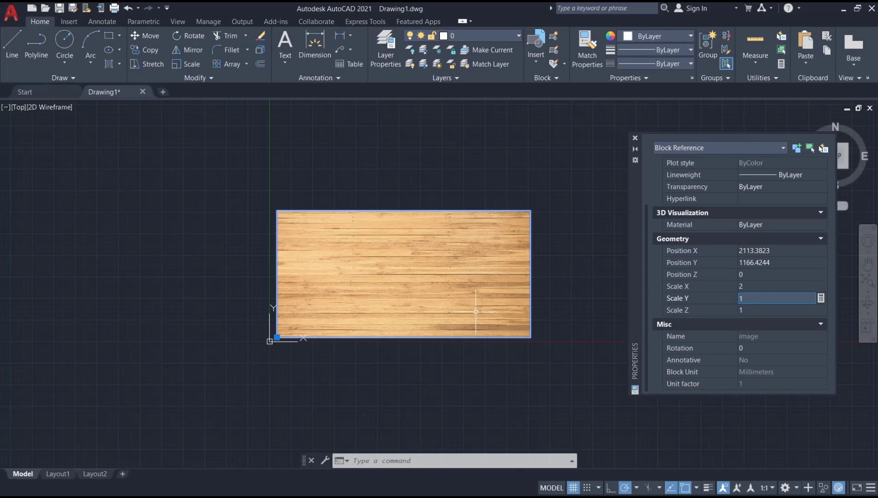
{"action": "mouse_move", "coordinate": [435, 323]}
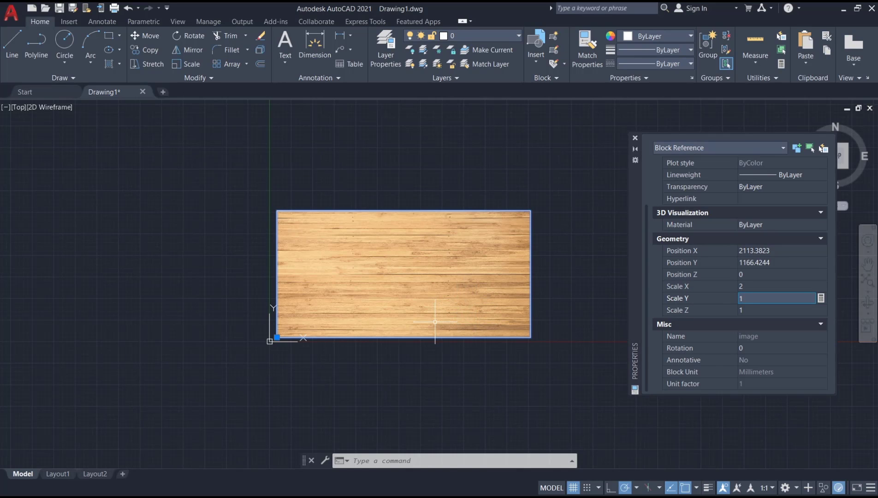